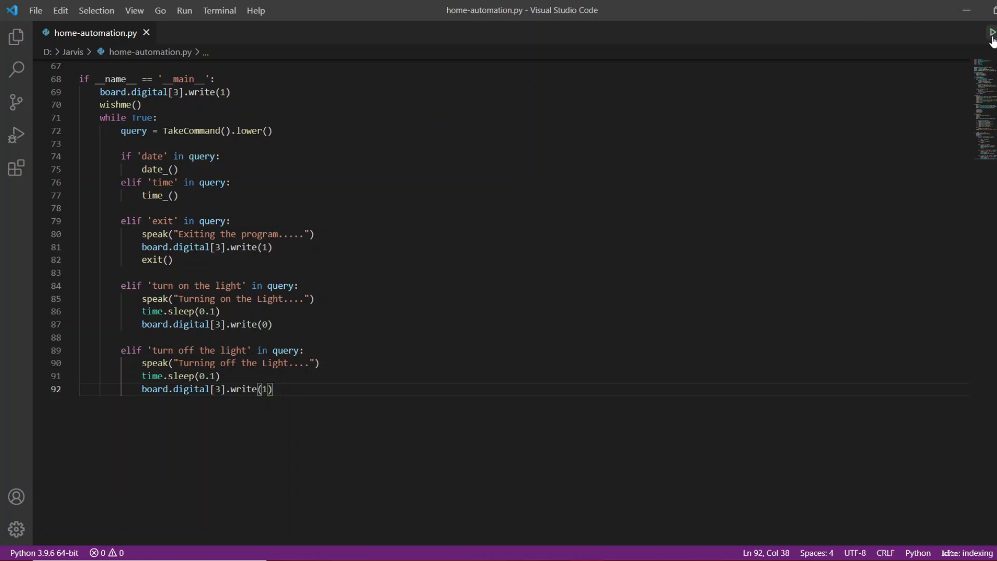
# - Select board.digital[3].write(1) on line 69, highlighting its matches on lines 81 and 92
pyautogui.click(990, 32)
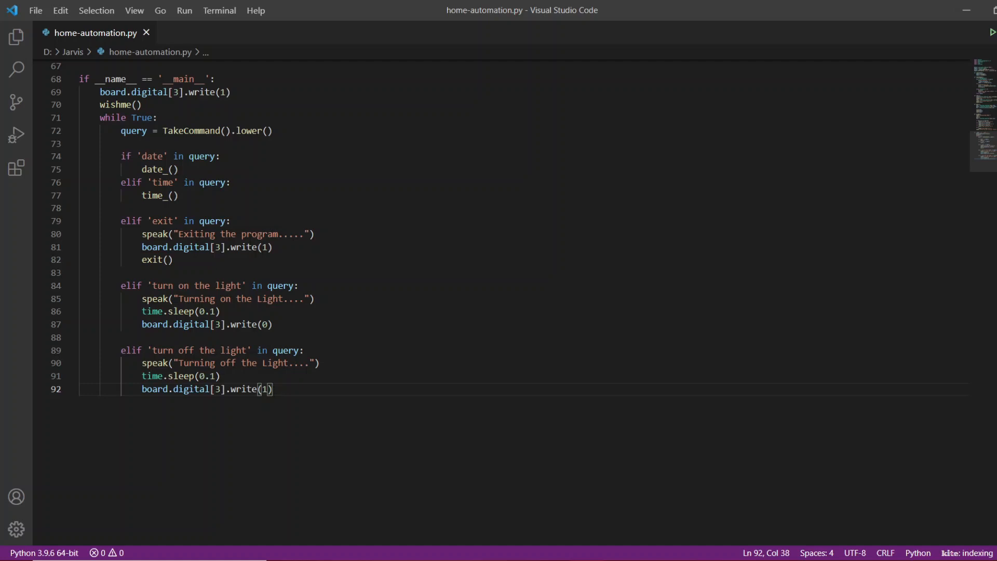
pyautogui.moveTo(717, 304)
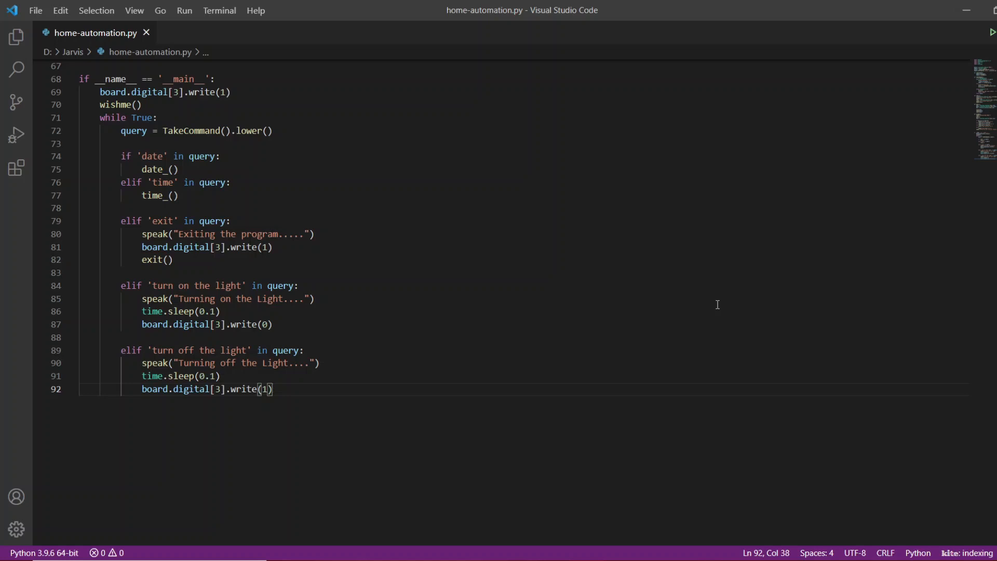
pyautogui.click(100, 92)
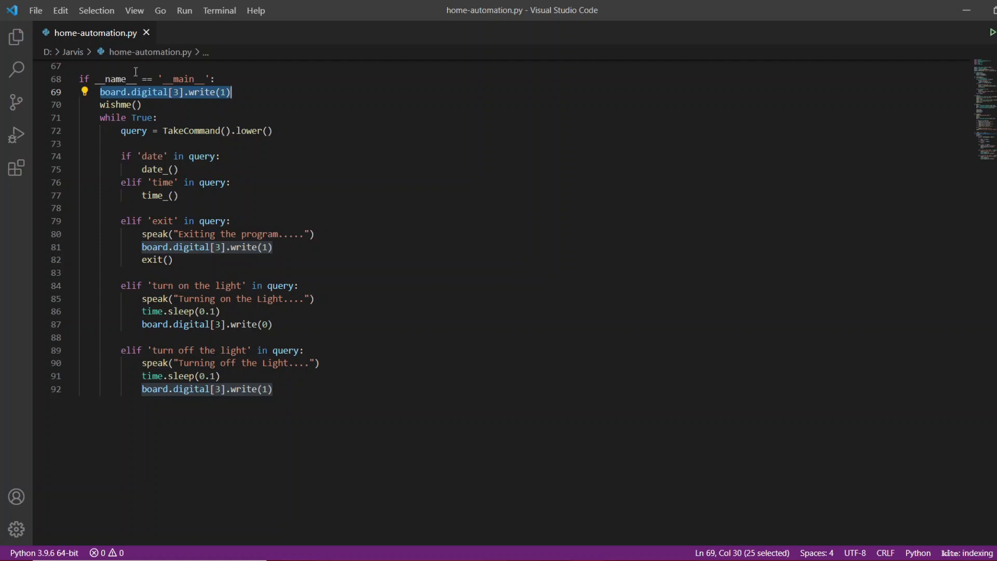
pyautogui.moveTo(150, 92)
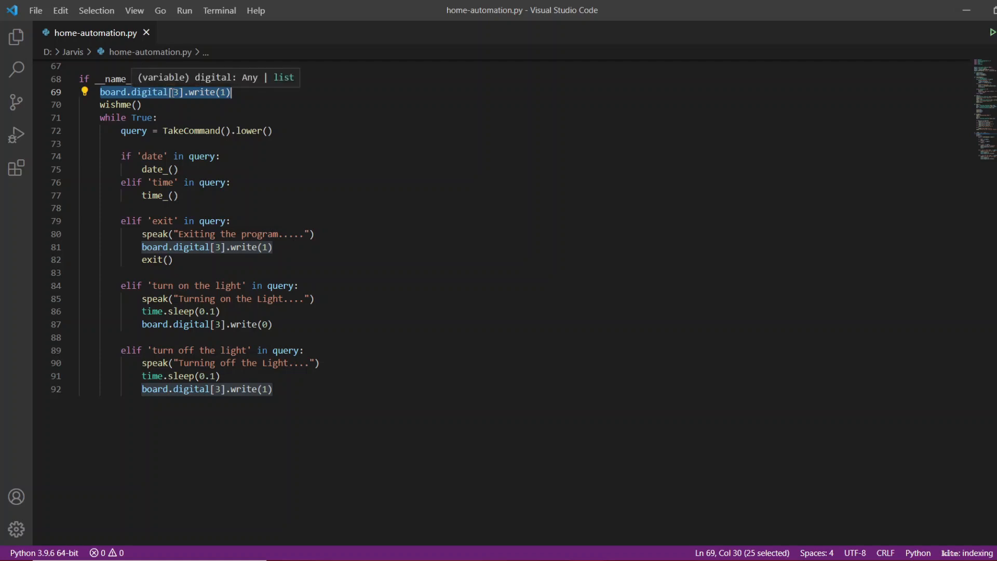